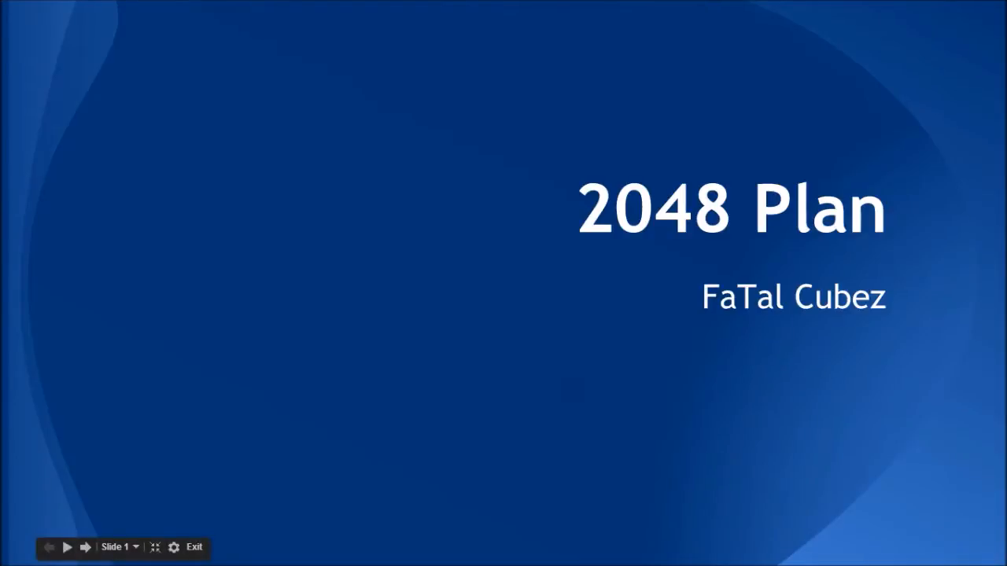
mouse_move(559, 386)
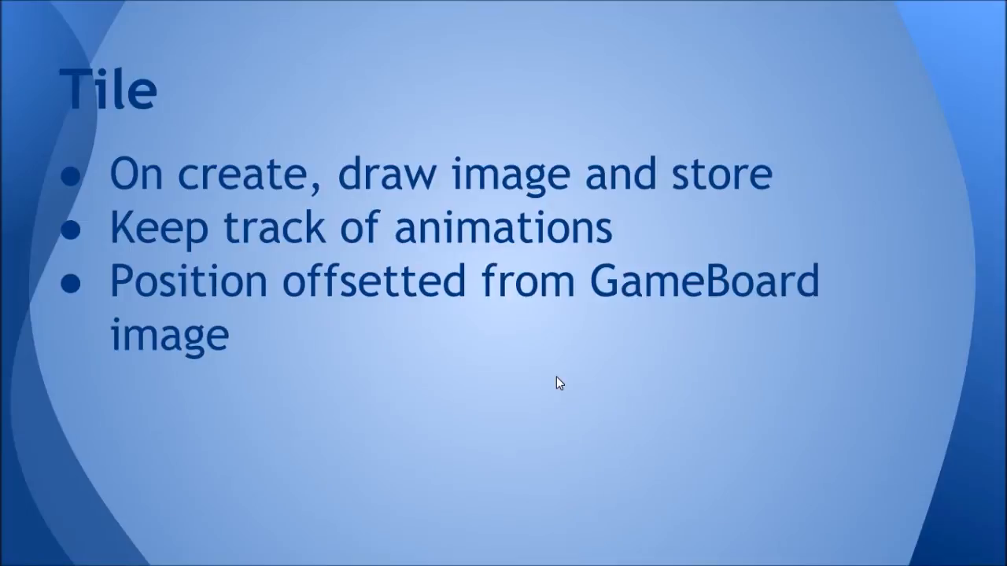
- Advance the slide show to the GameBoard slide with its five board bullets
key(Right)
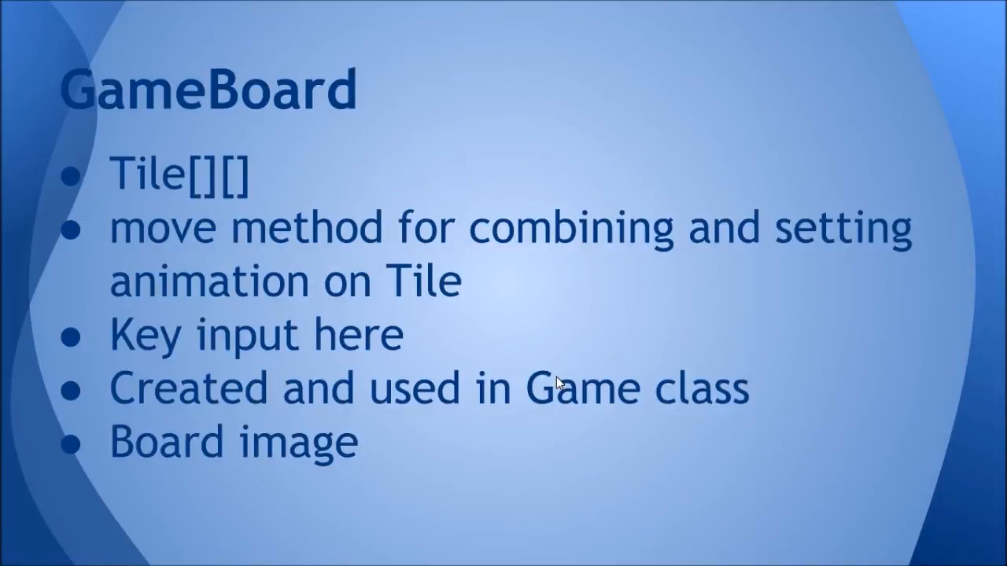